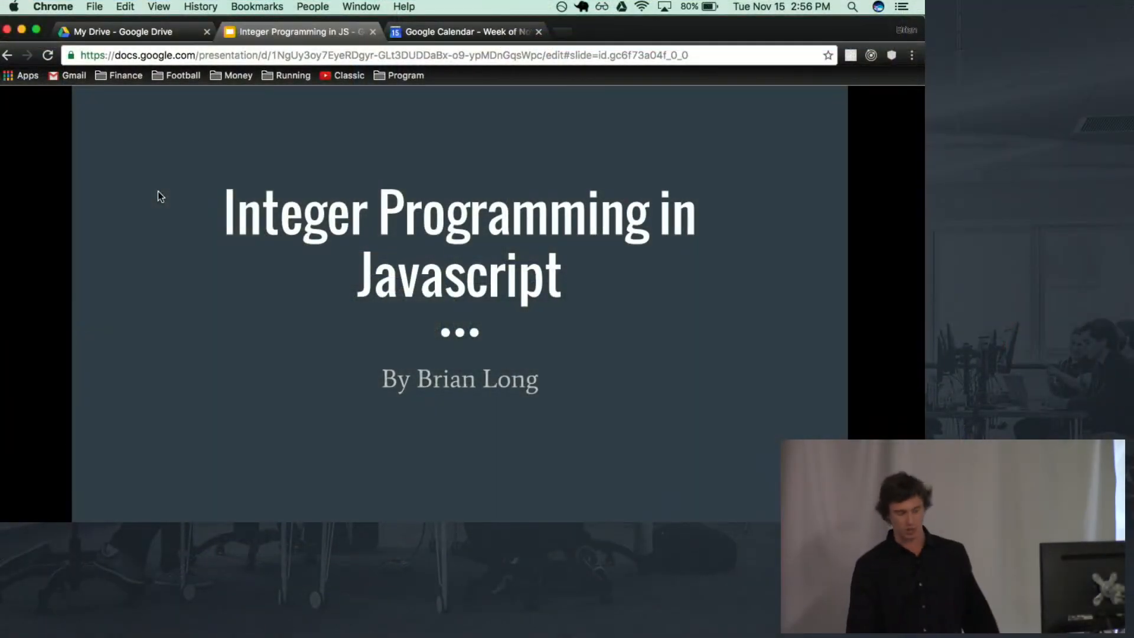
Advance the deck from the Integer Programming in JavaScript title slide toward Our Goal
key(Right)
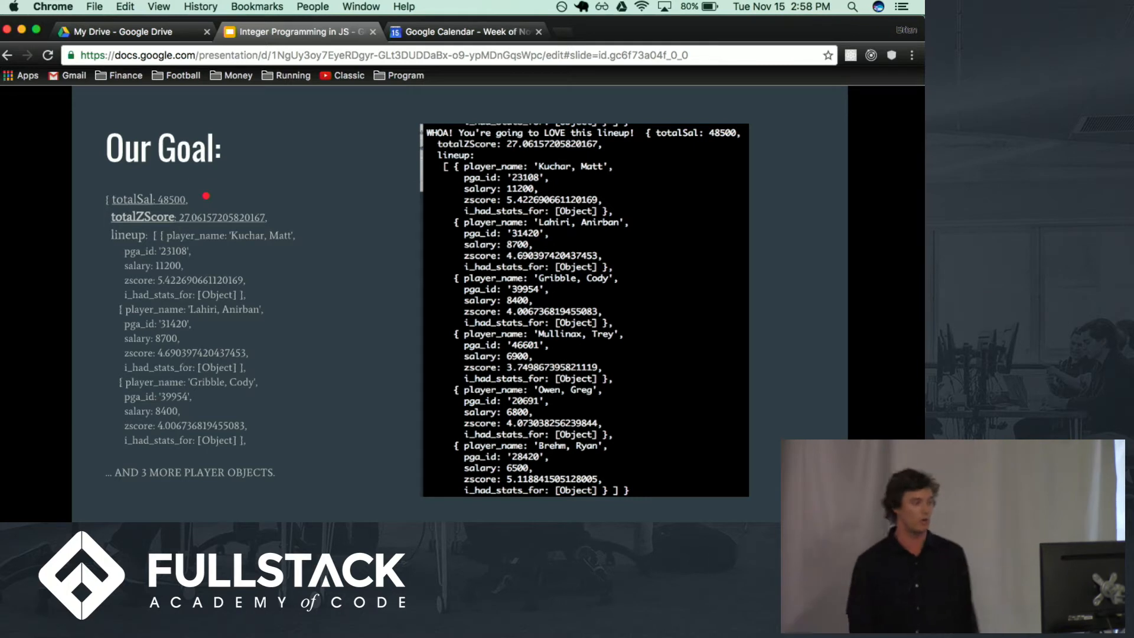
Point across the Our Goal slide's lineup output with totalSal 48500
drag(383, 210, 557, 180)
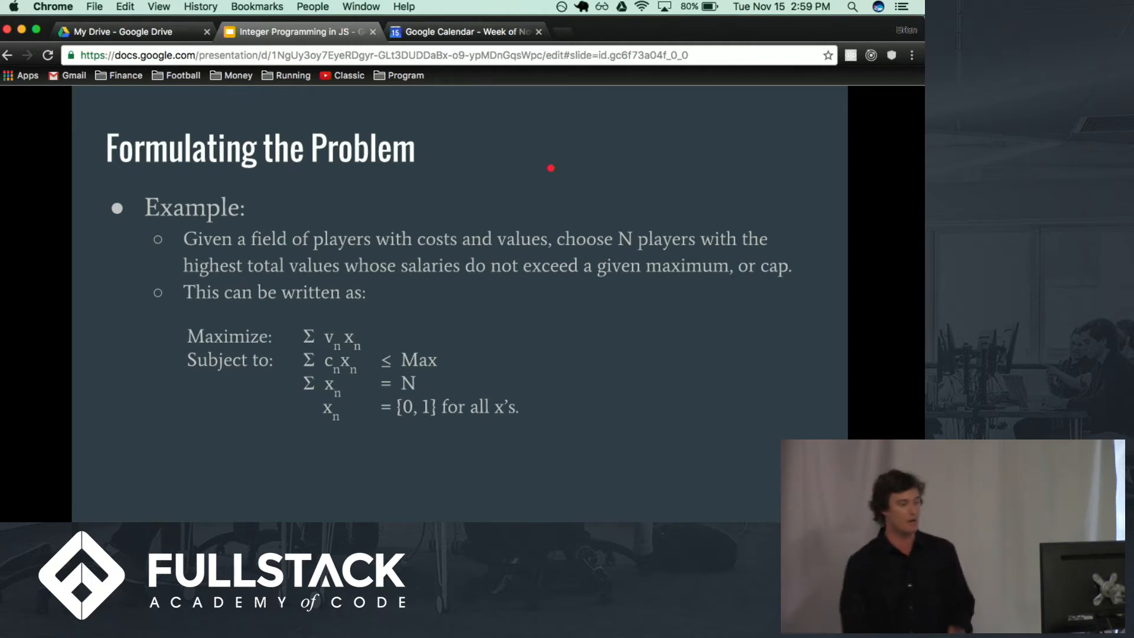
mouse_move(363, 335)
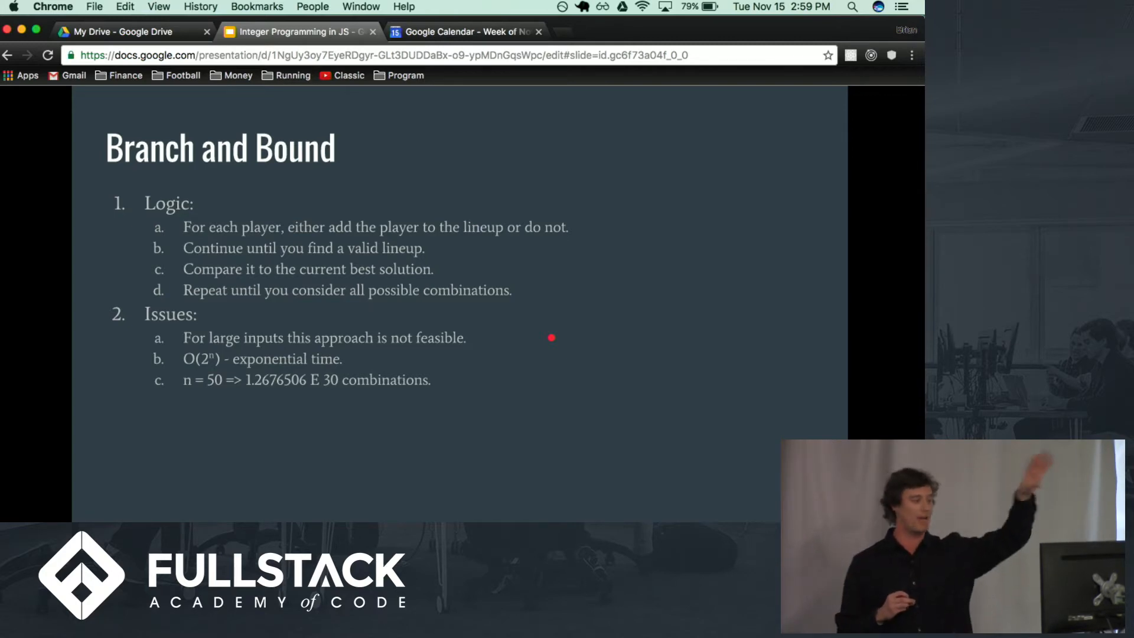
Leave the Branch and Bound slide for branchAndBound.js in Atom
key(F3)
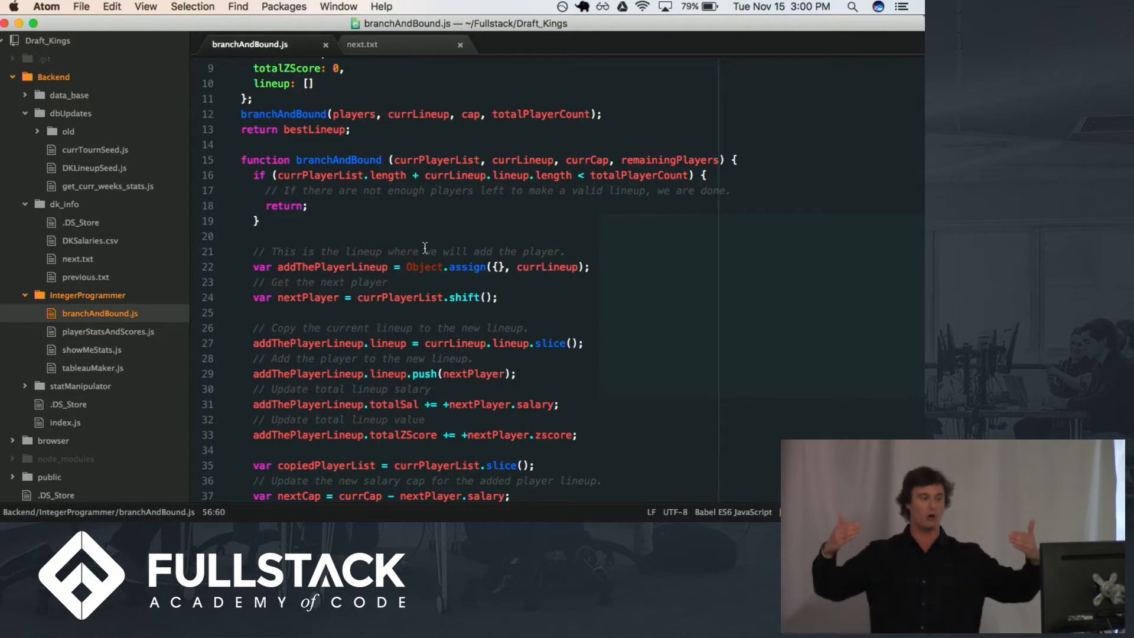
scroll(down, 3)
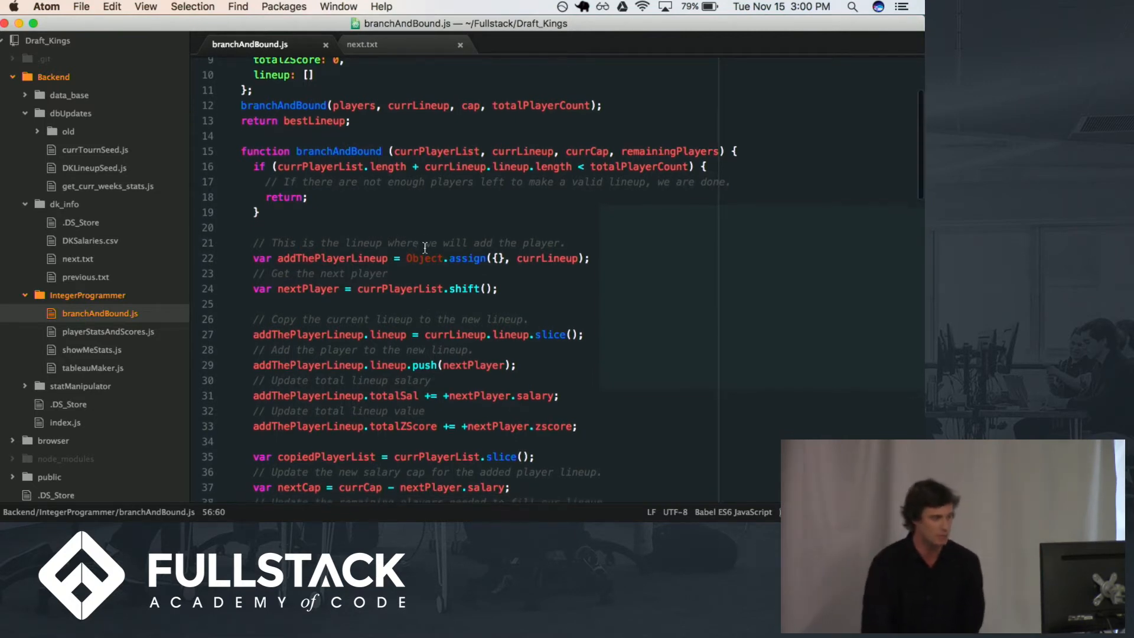
scroll(down, 3)
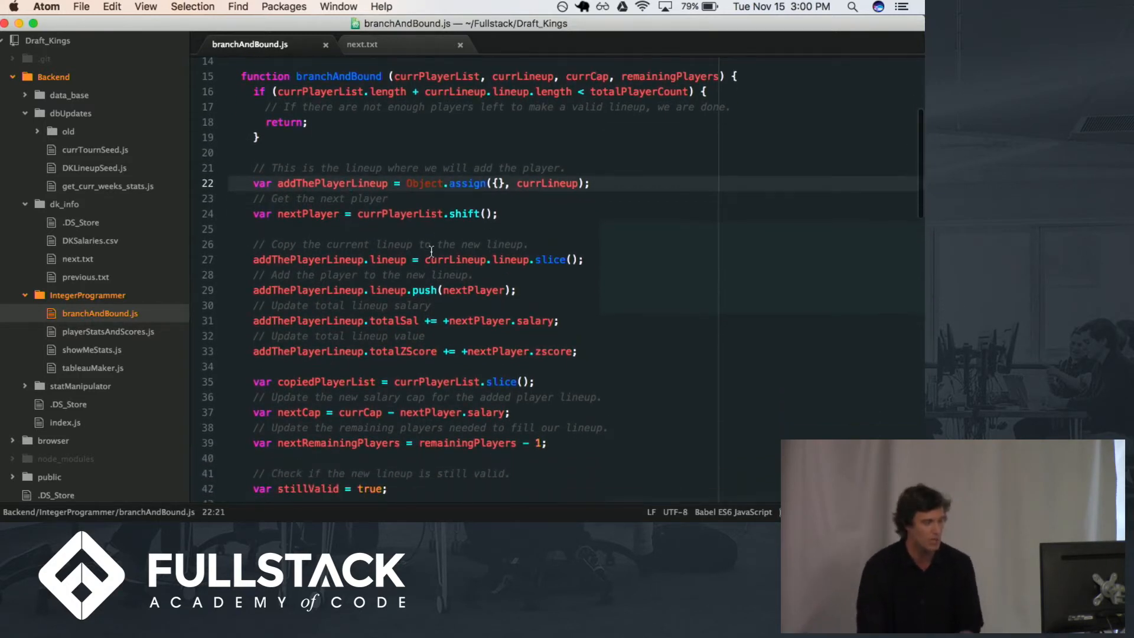
scroll(down, 3)
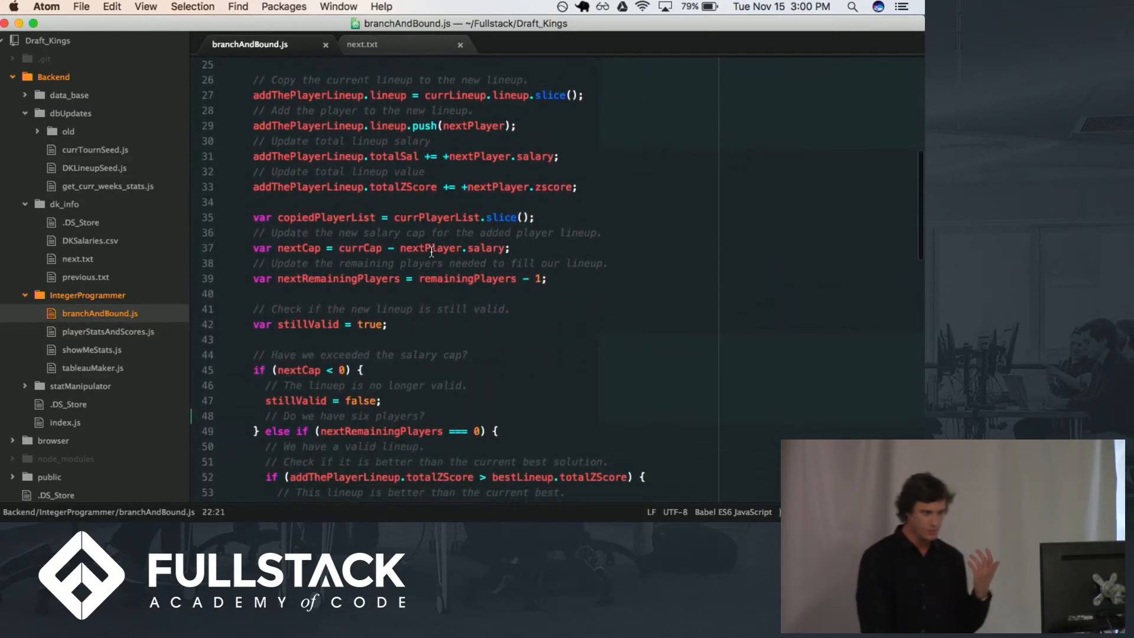
scroll(down, 3)
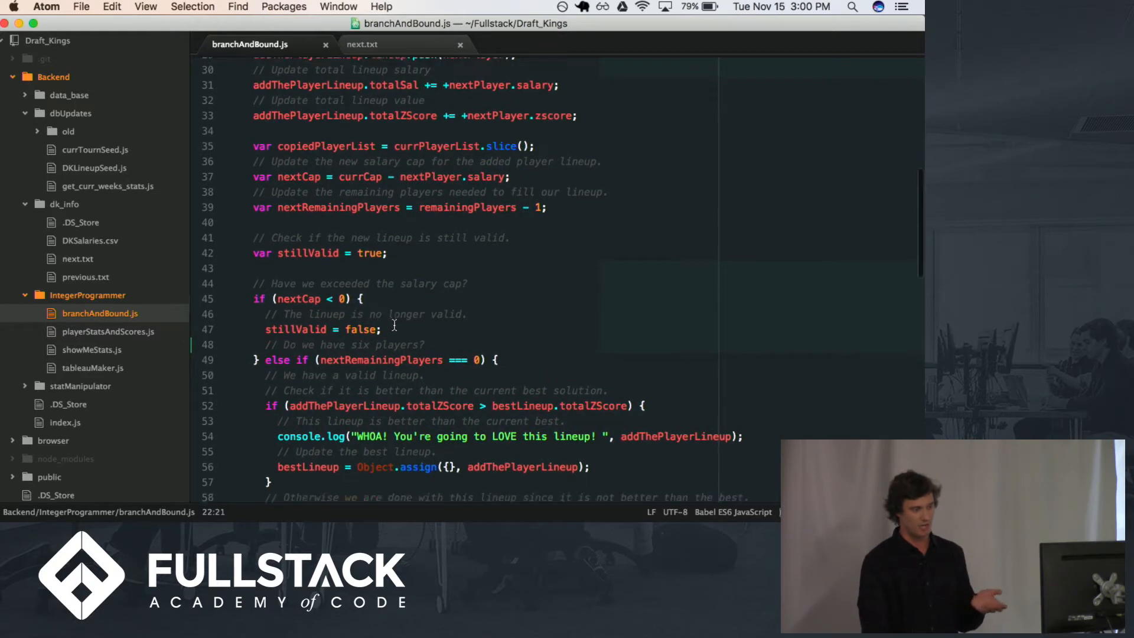
scroll(down, 3)
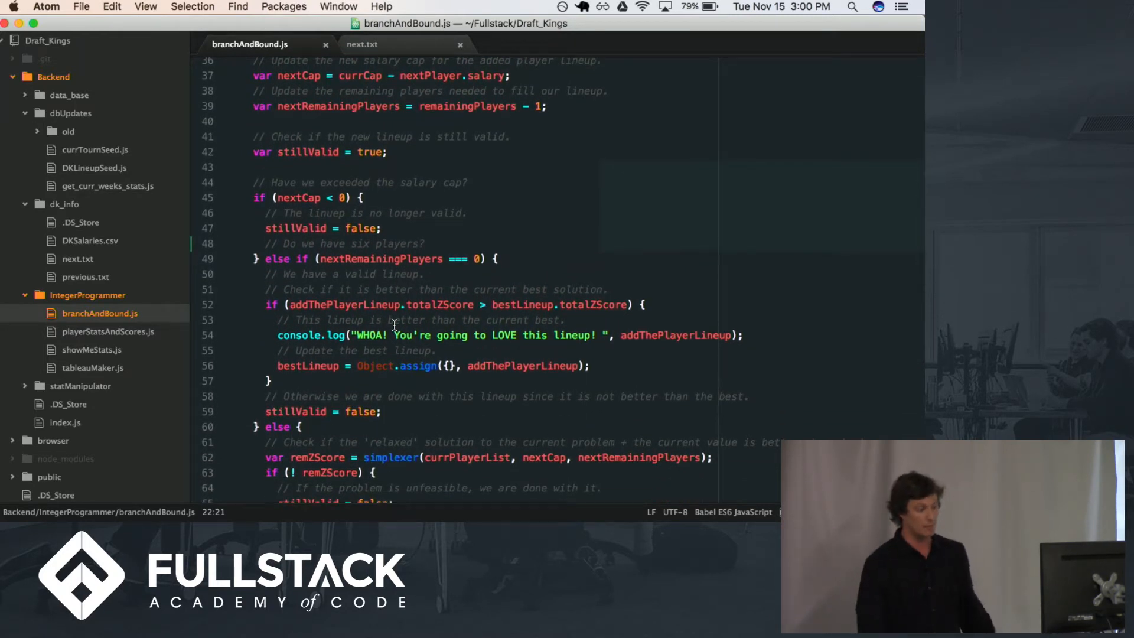
scroll(down, 3)
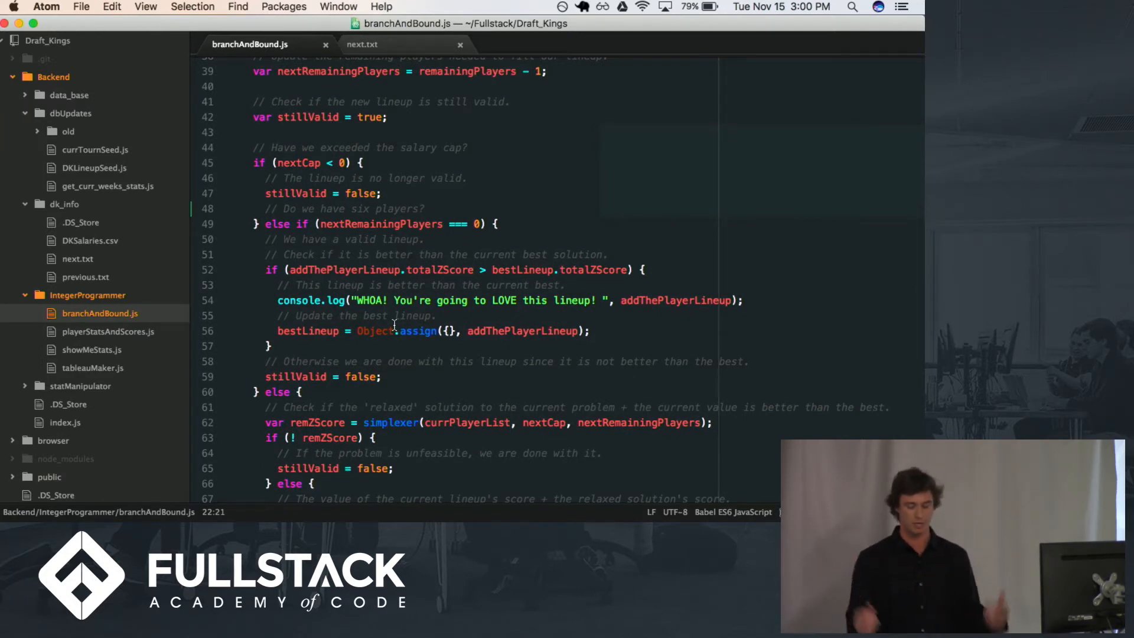
scroll(down, 3)
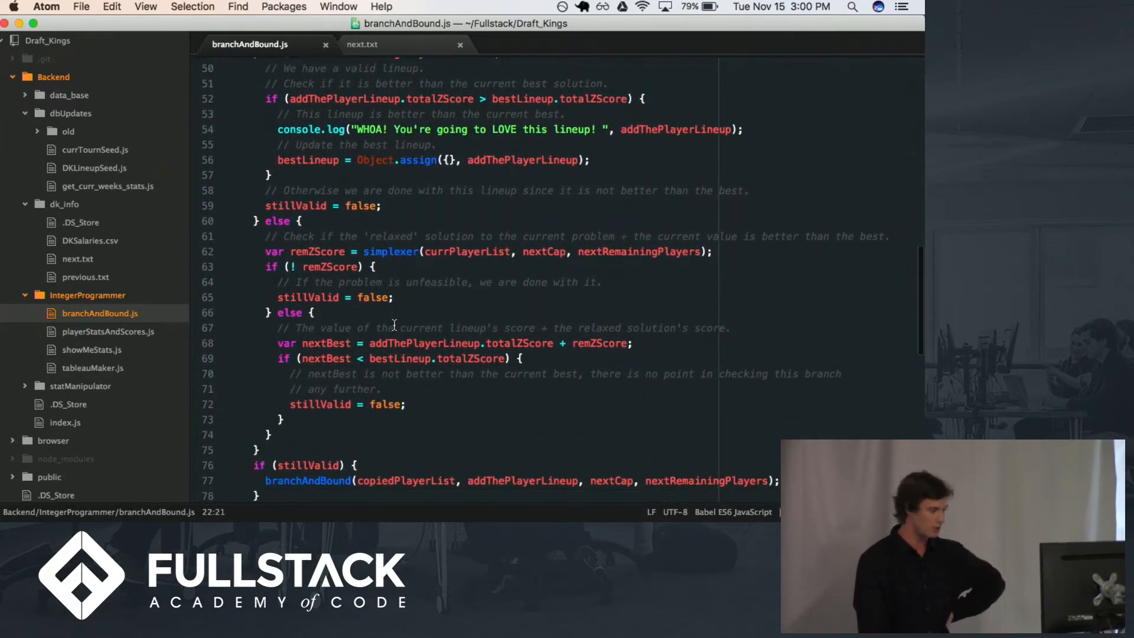
scroll(down, 3)
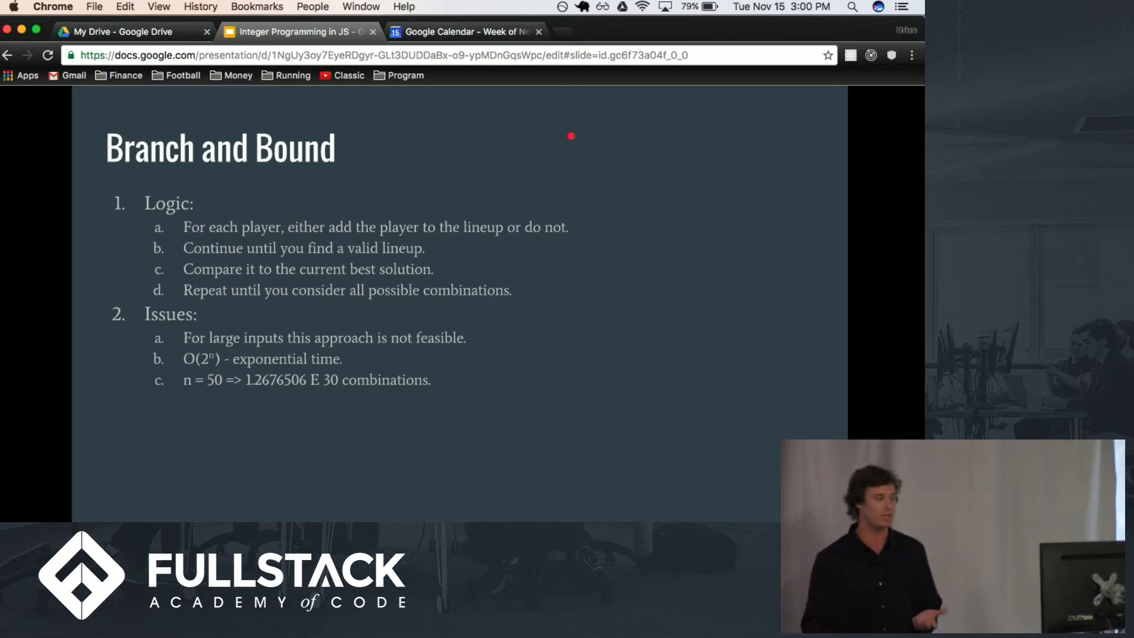
mouse_move(338, 431)
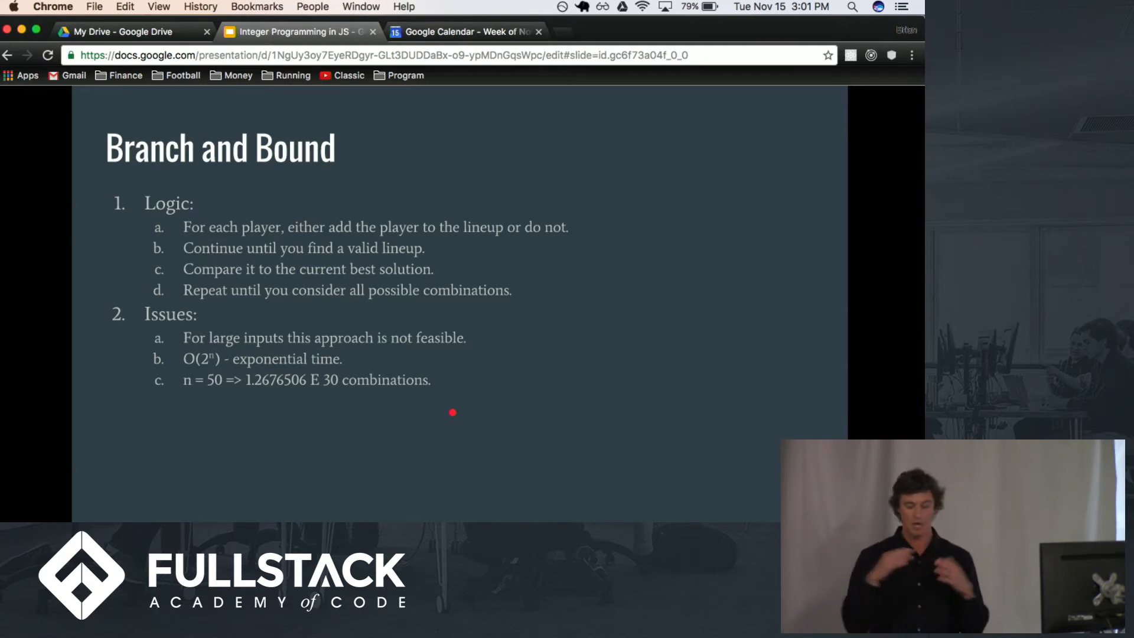
Advance past the Branch and Bound cont. slide toward Simplex Method
key(Right)
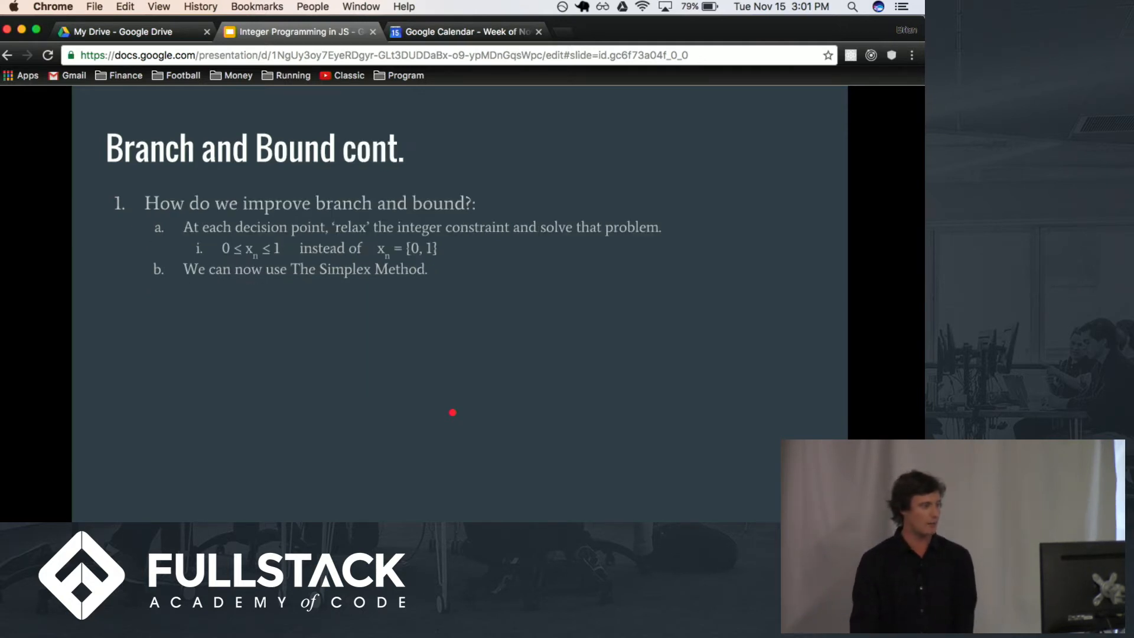
mouse_move(494, 372)
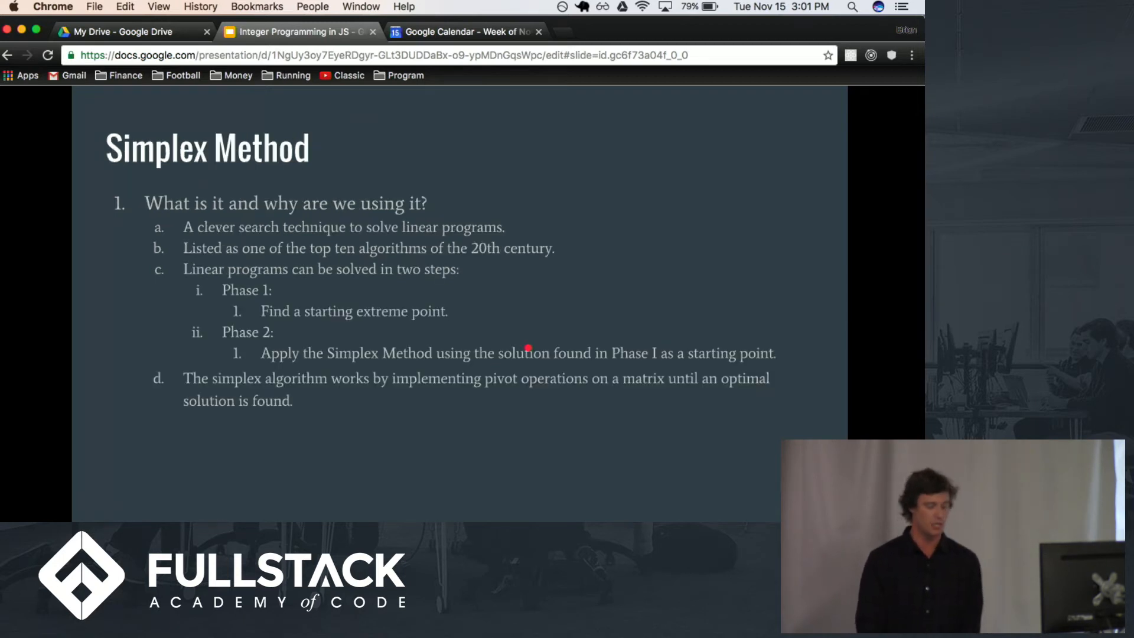
mouse_move(603, 269)
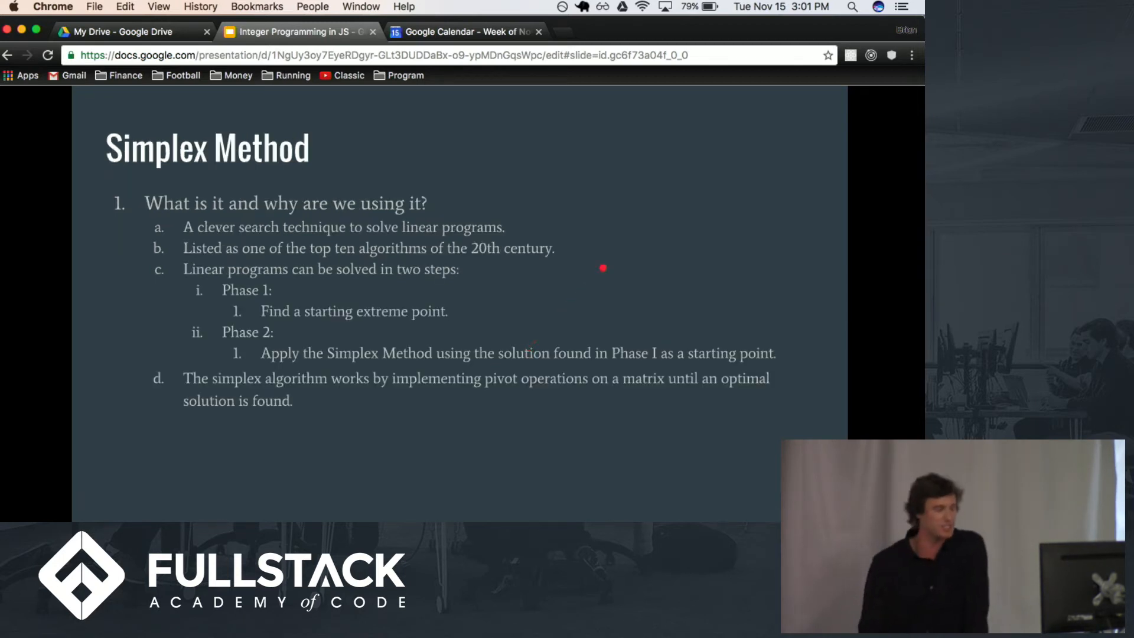
mouse_move(644, 180)
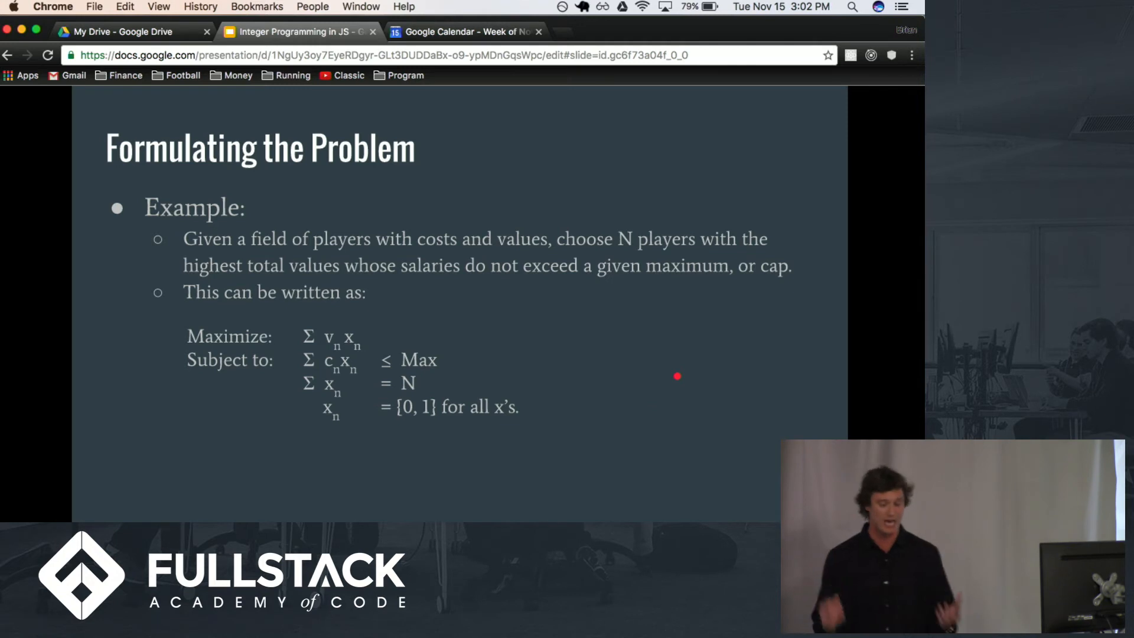
Advance past the Simplex pivot example toward the Now What? slide
key(right)
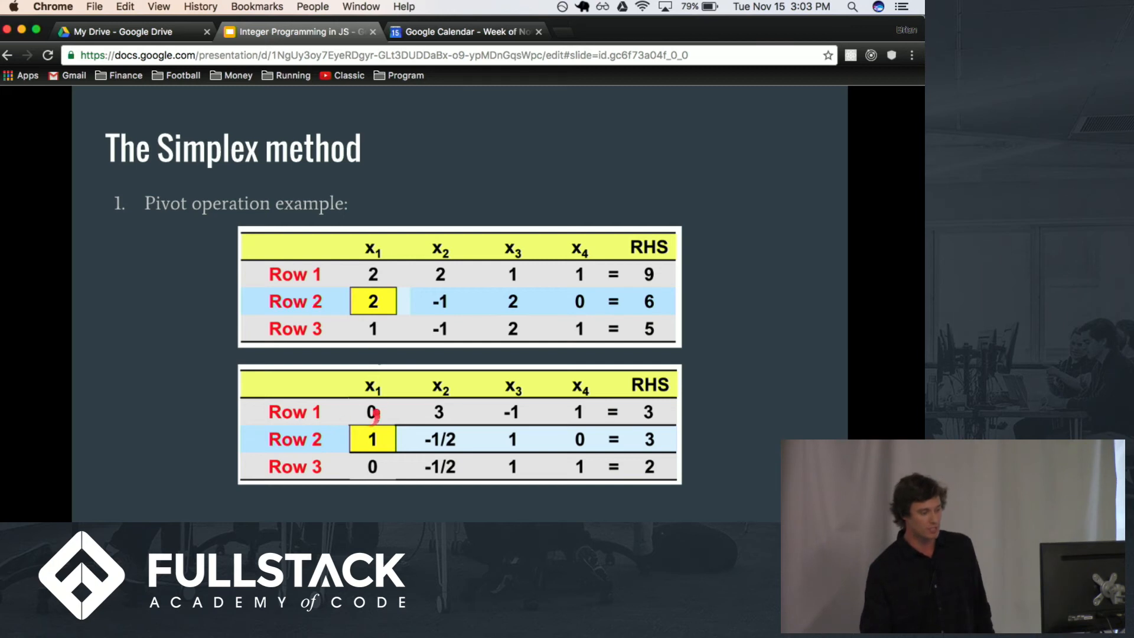
mouse_move(381, 464)
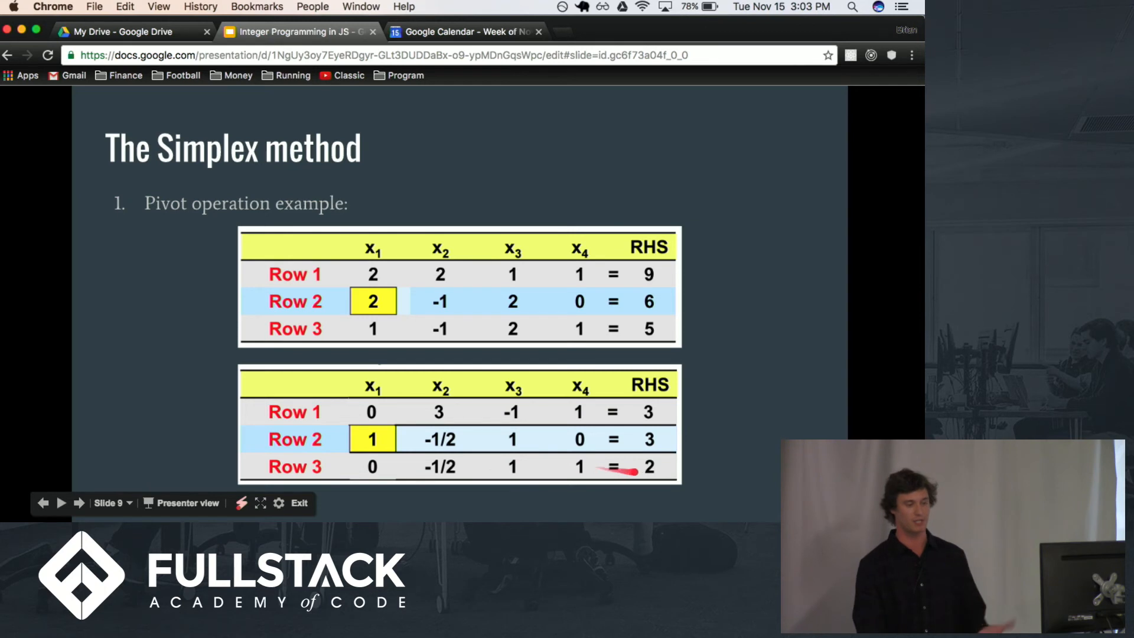
mouse_move(392, 442)
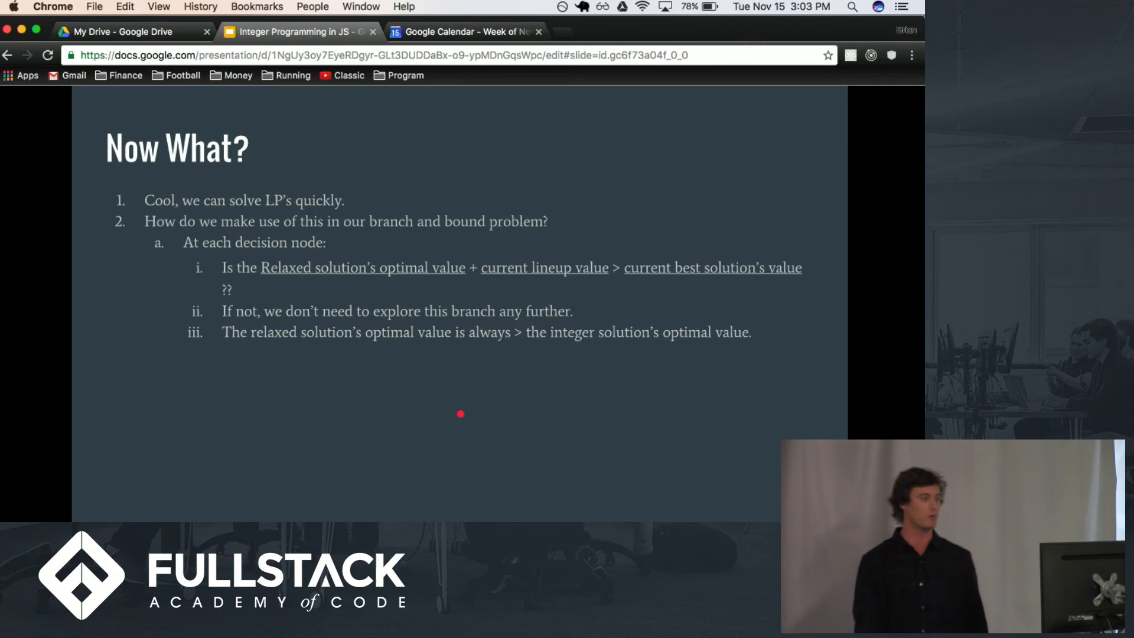
mouse_move(637, 209)
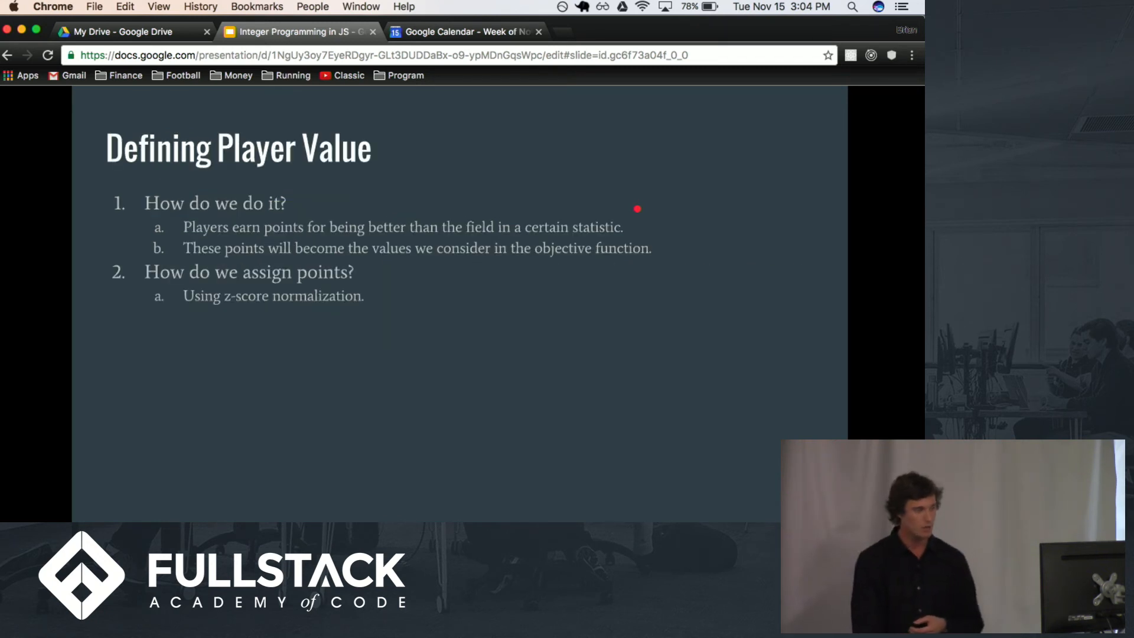
mouse_move(714, 164)
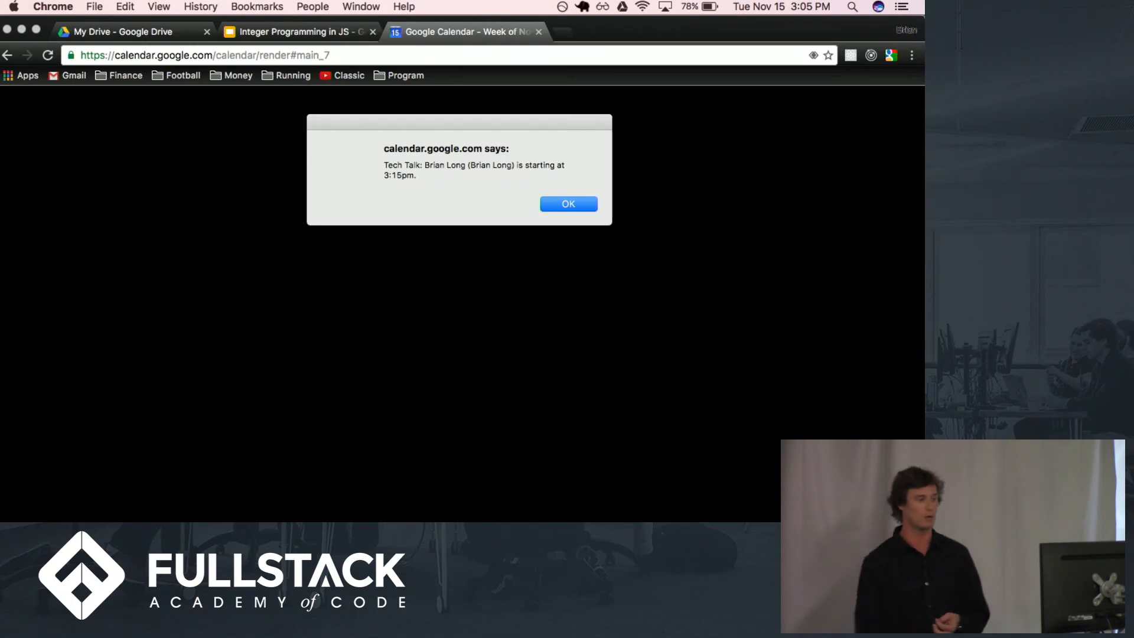
Dismiss the Google Calendar reminder and return to the Integer Programming in JS slideshow
click(568, 203)
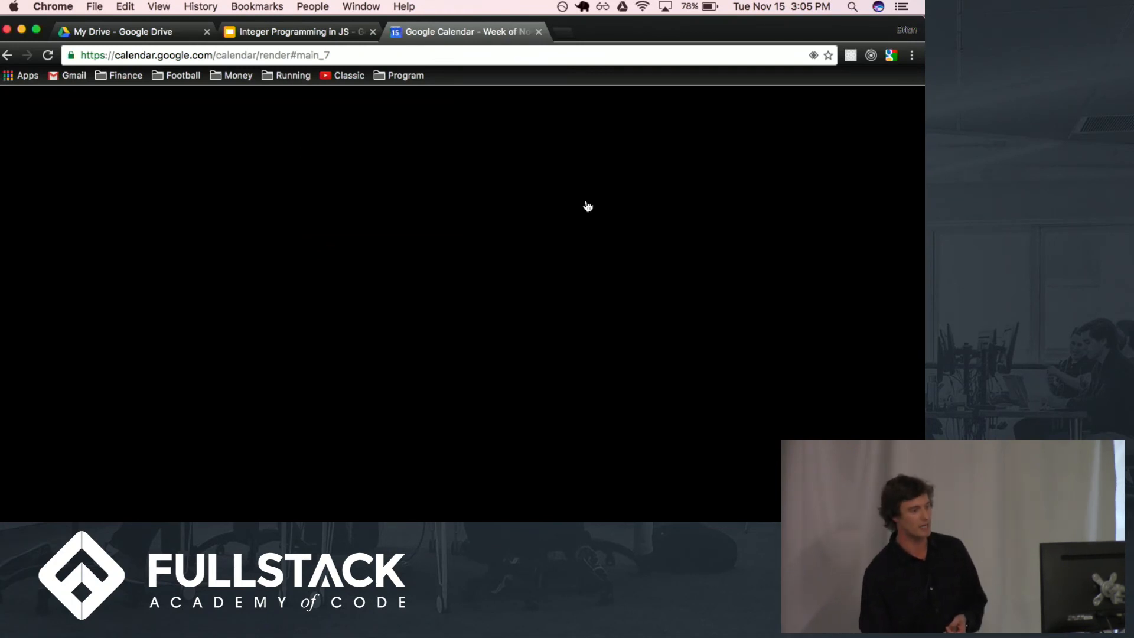
click(300, 32)
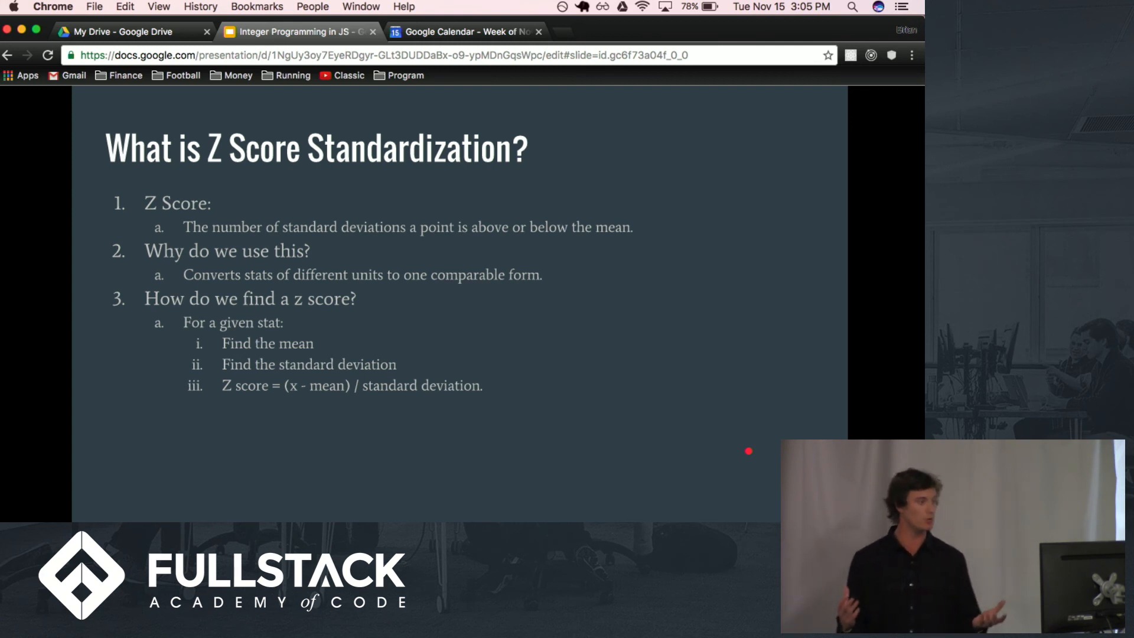
mouse_move(696, 357)
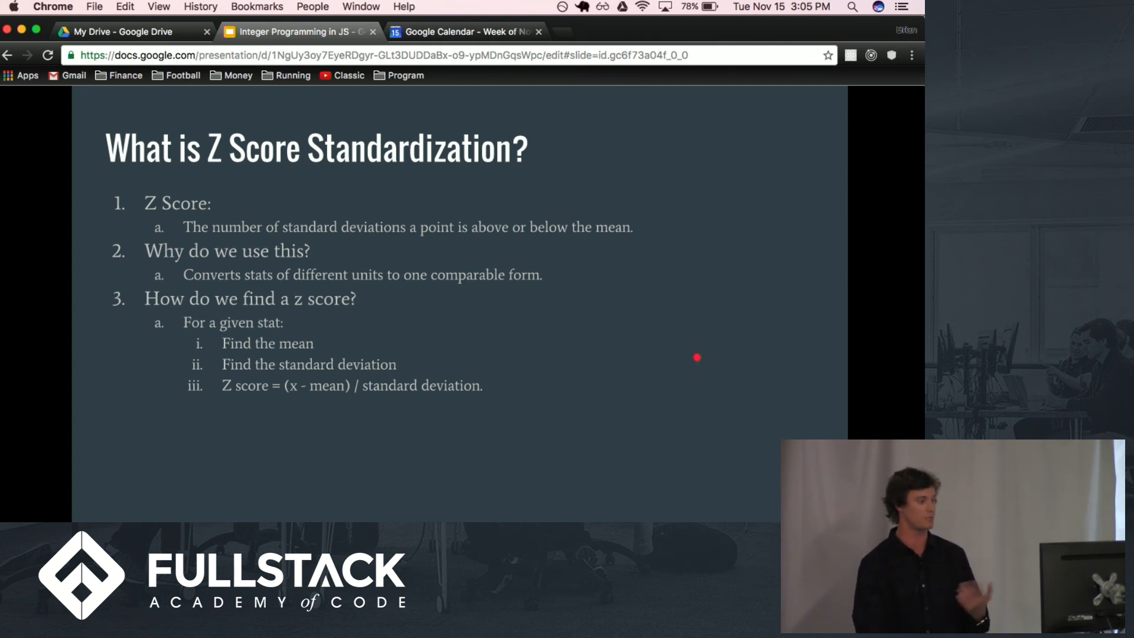